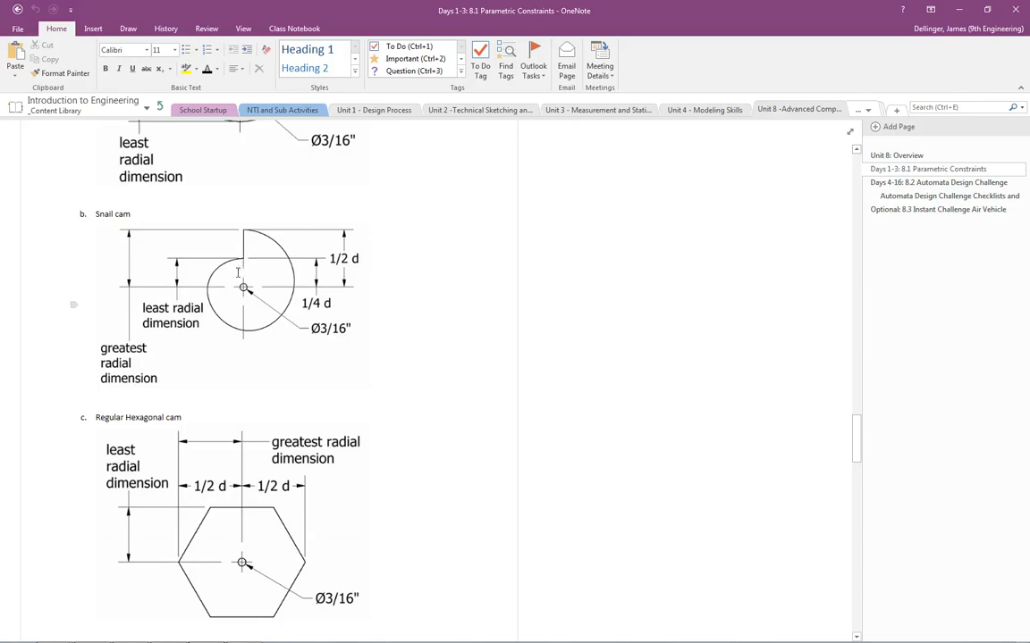
mouse_move(247, 253)
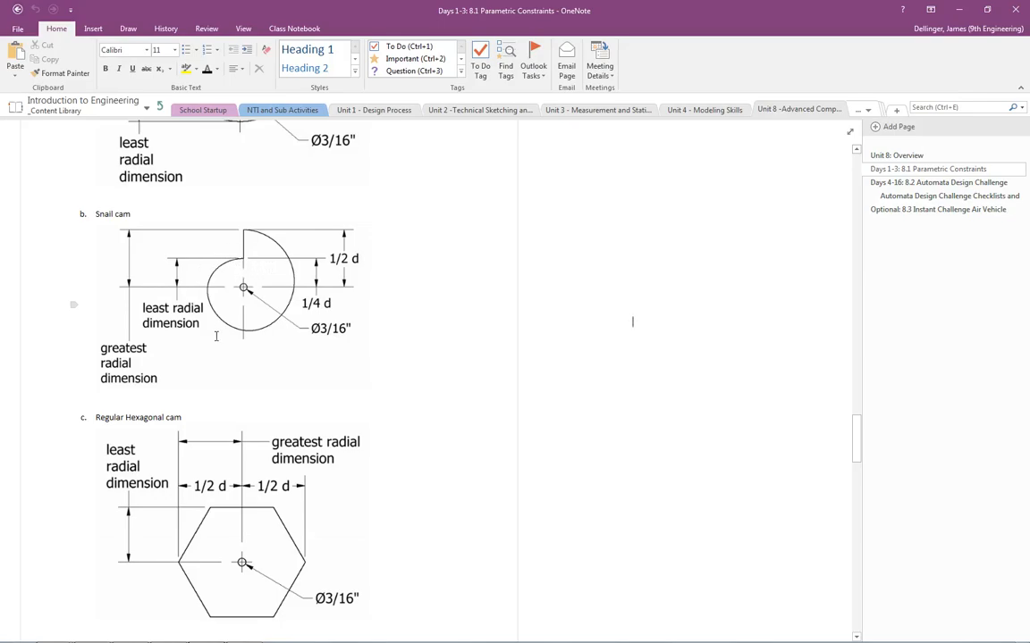
mouse_move(274, 226)
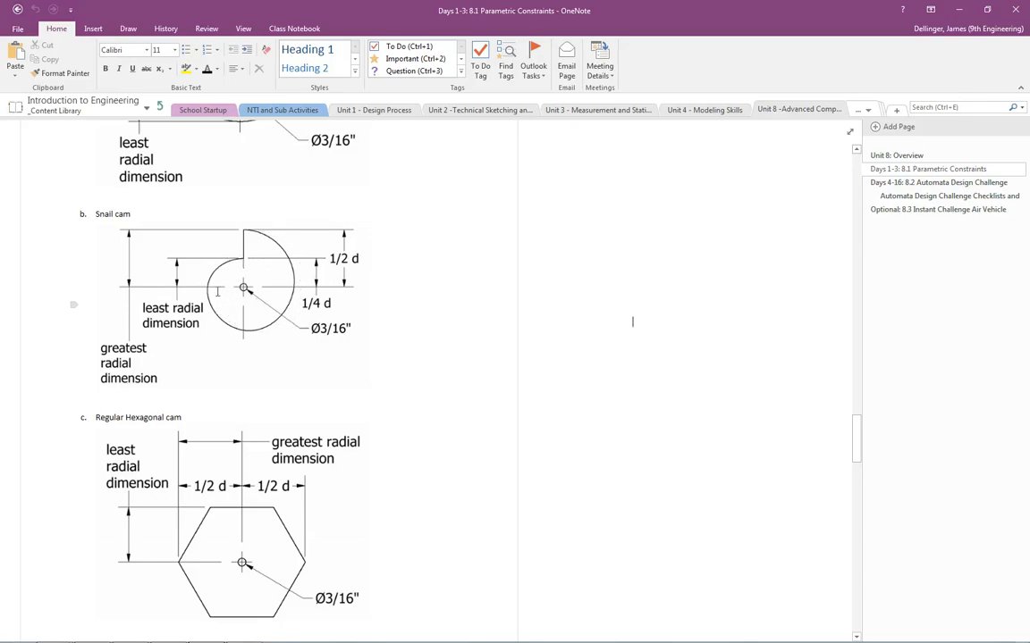
mouse_move(455, 376)
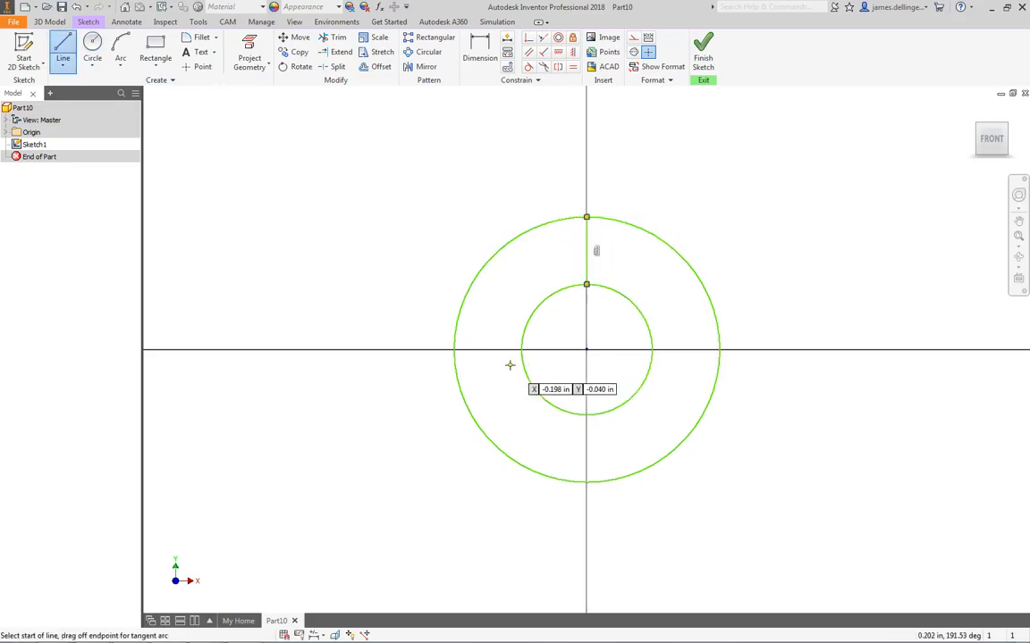
Start the next sketch tool after the two concentric circles at the origin.
left_click(93, 50)
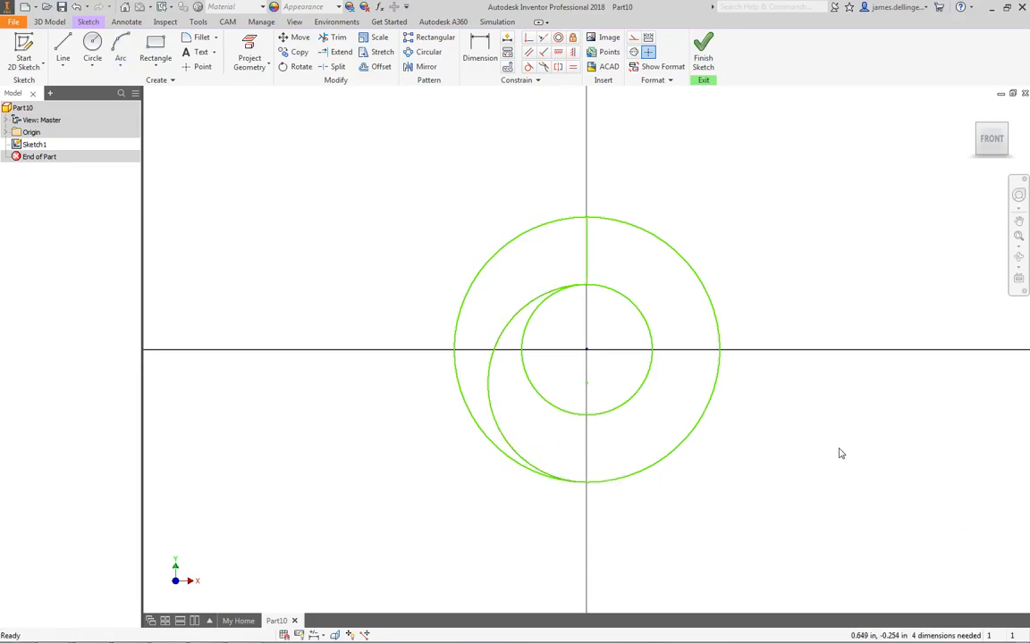
Trim the circles down to the snail cam outline: outer arc spliced to the tangent arc.
left_click(338, 38)
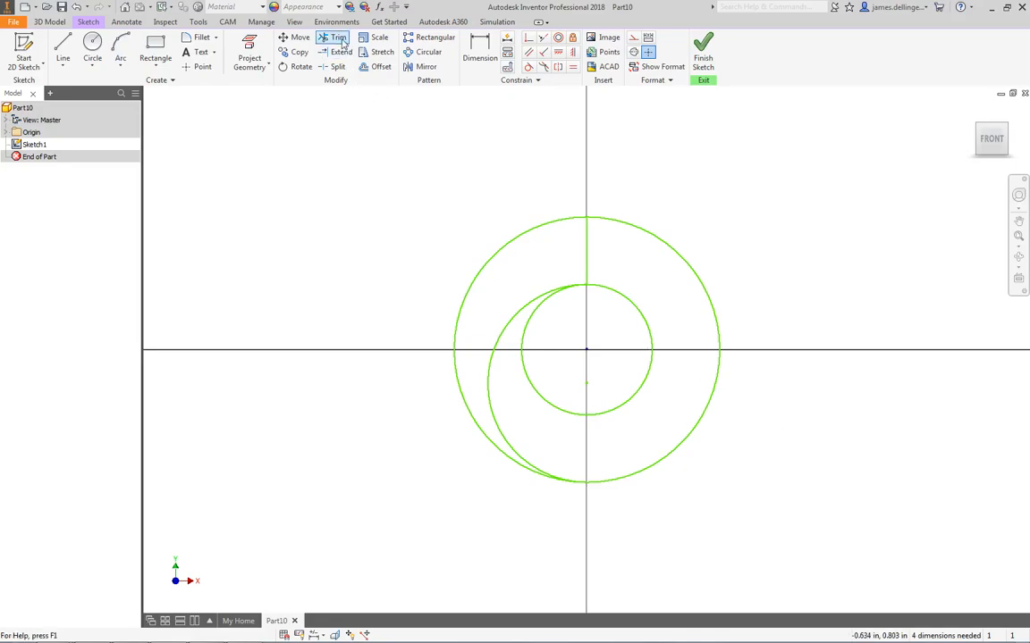
left_click(334, 38)
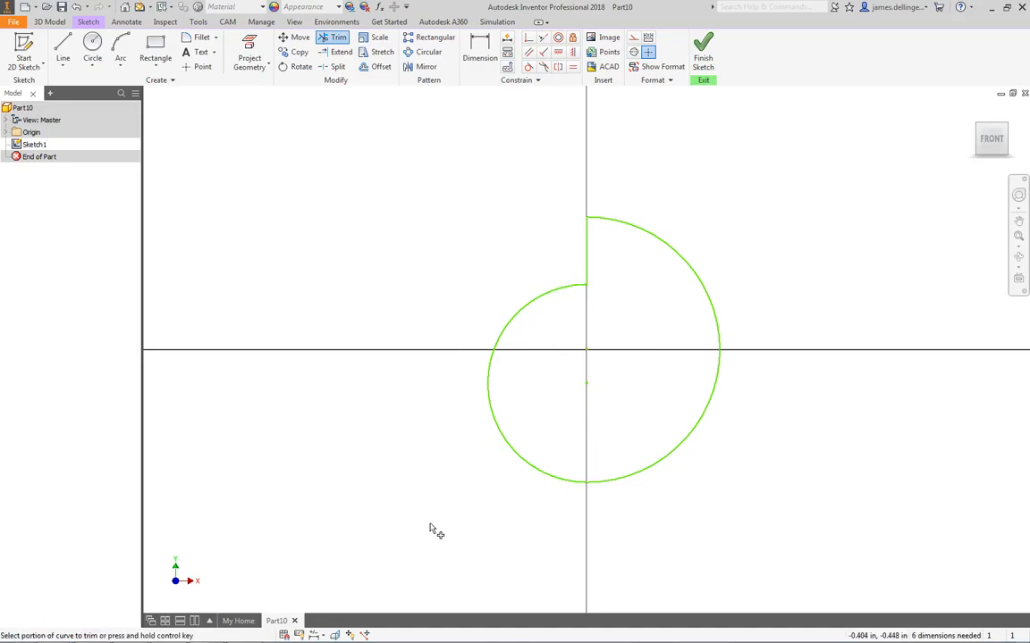
mouse_move(790, 525)
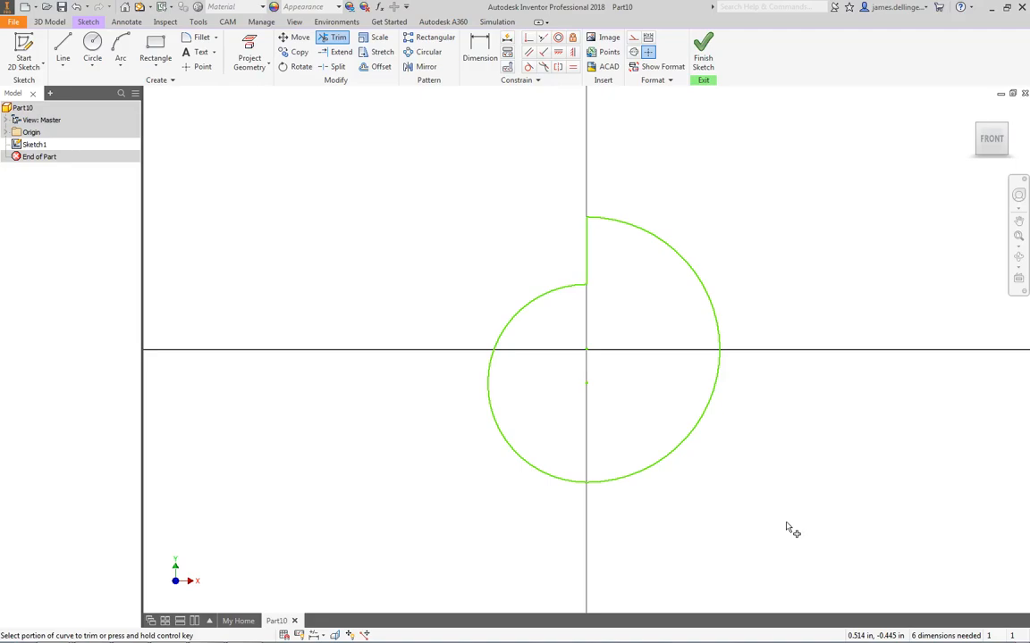
Draw a small hole circle centred on the origin inside the cam outline.
left_click(93, 50)
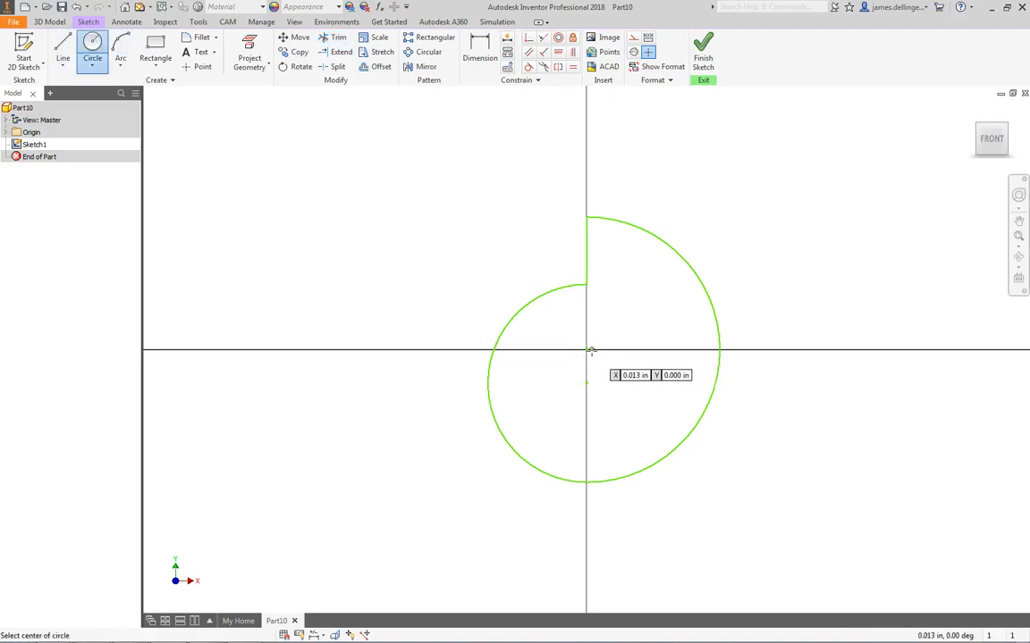
left_click(587, 348)
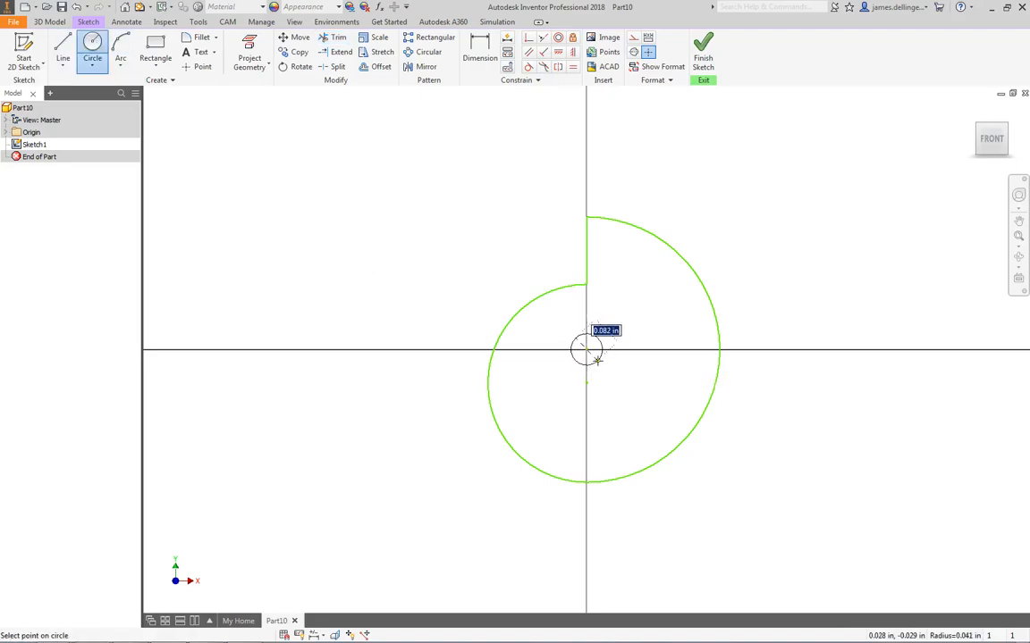
left_click(597, 361)
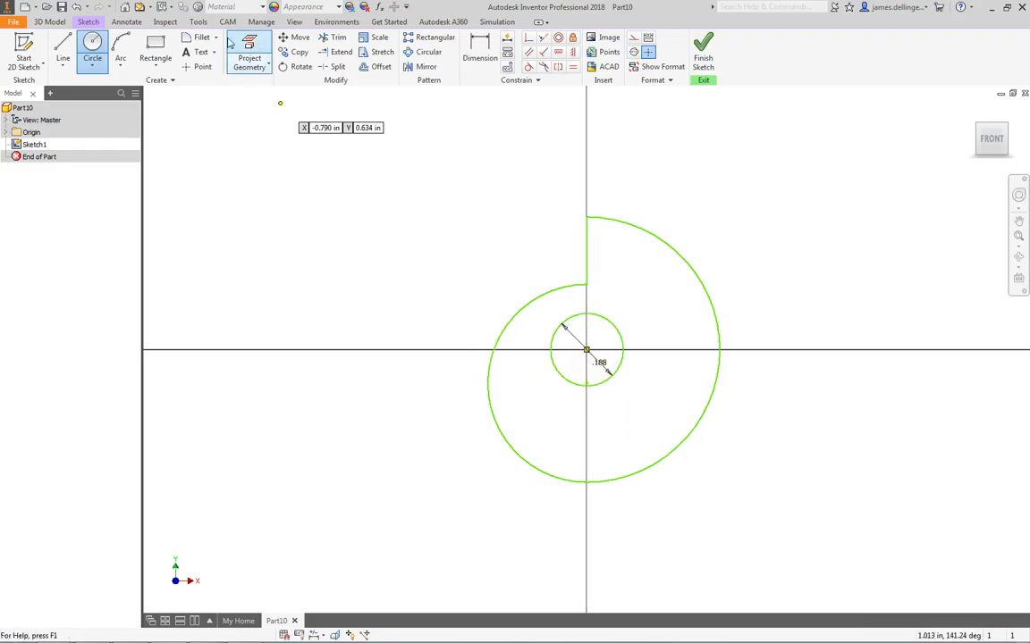
mouse_move(582, 256)
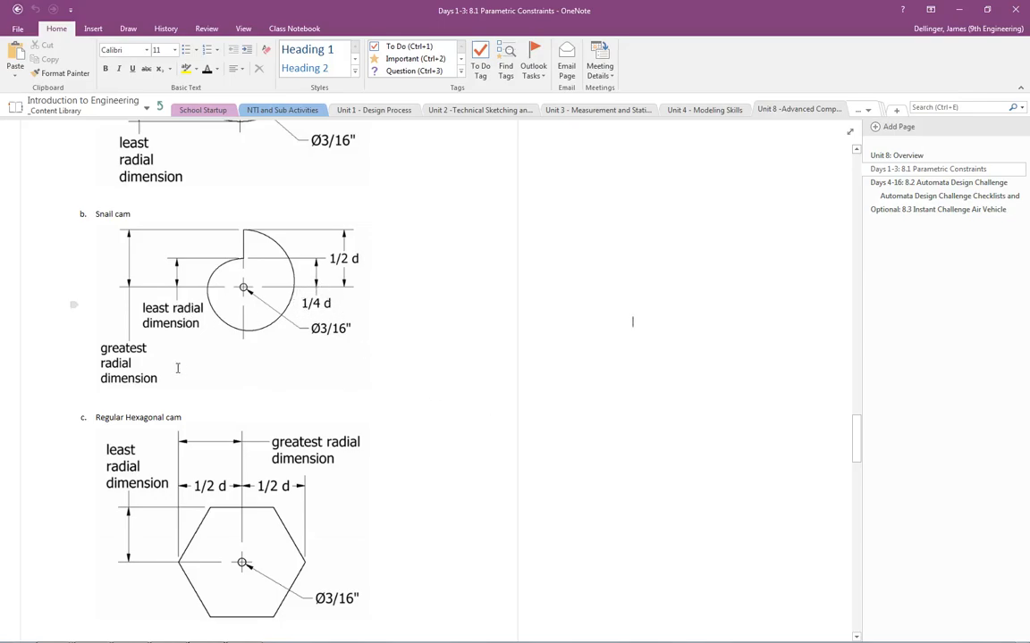
mouse_move(221, 379)
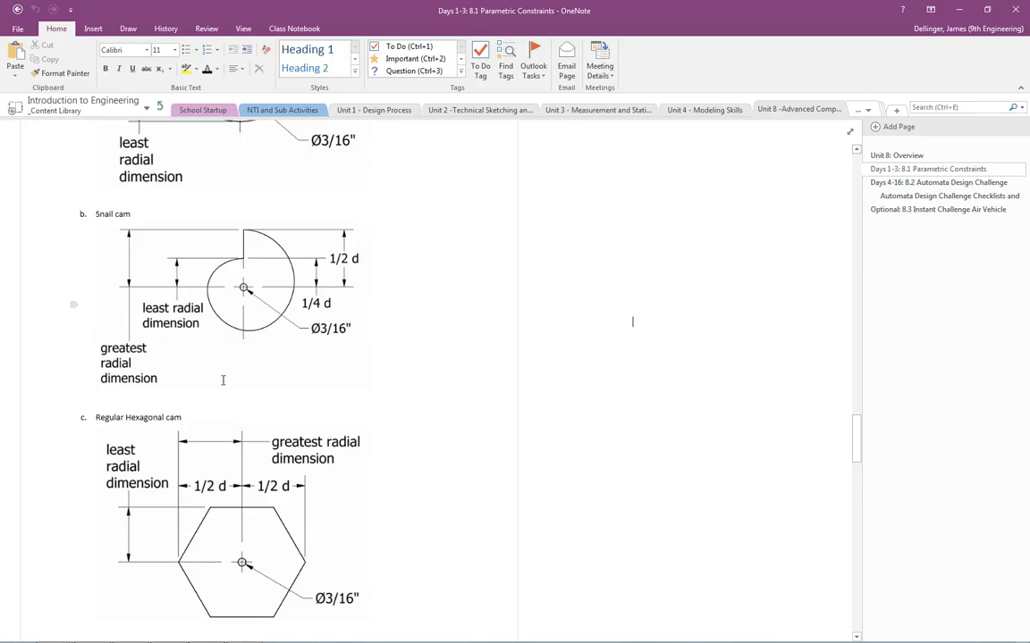
mouse_move(200, 379)
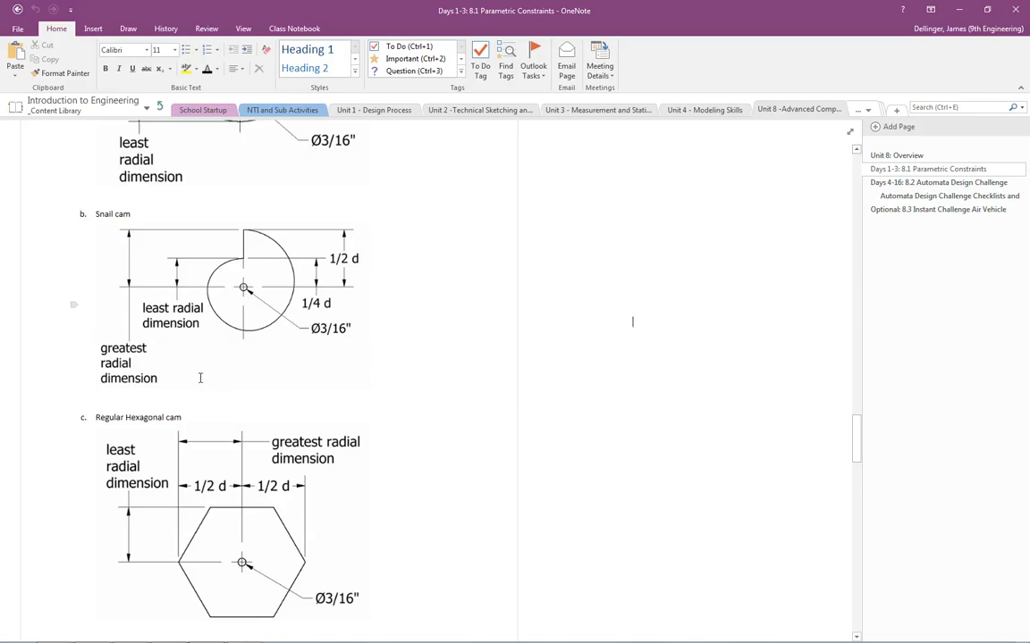